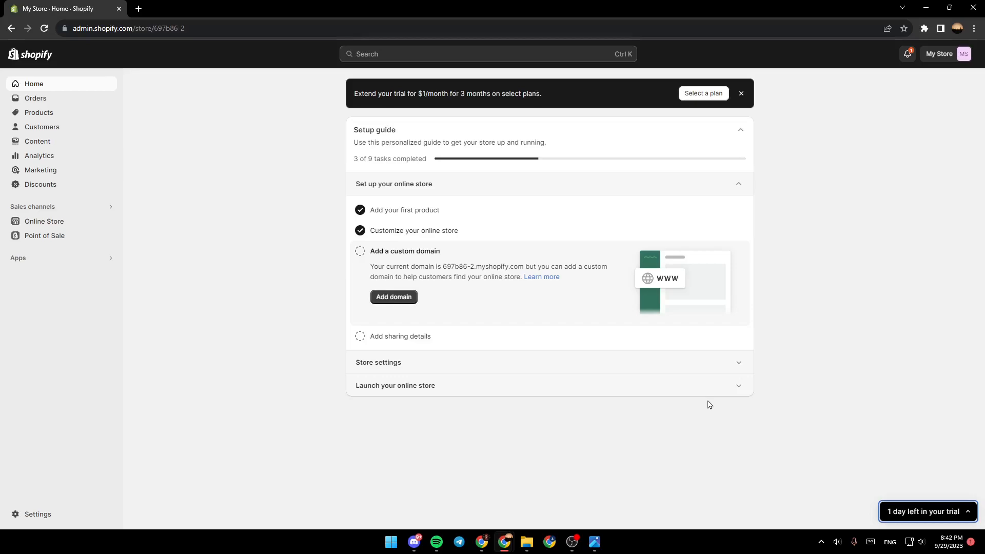
mouse_move(37, 514)
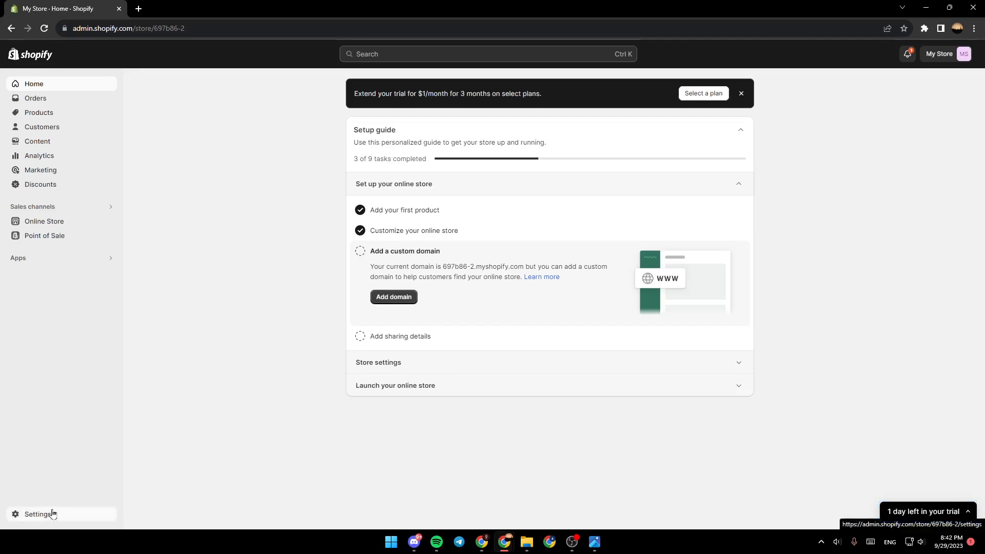
Step: Open the store settings on the Store details page
click(39, 514)
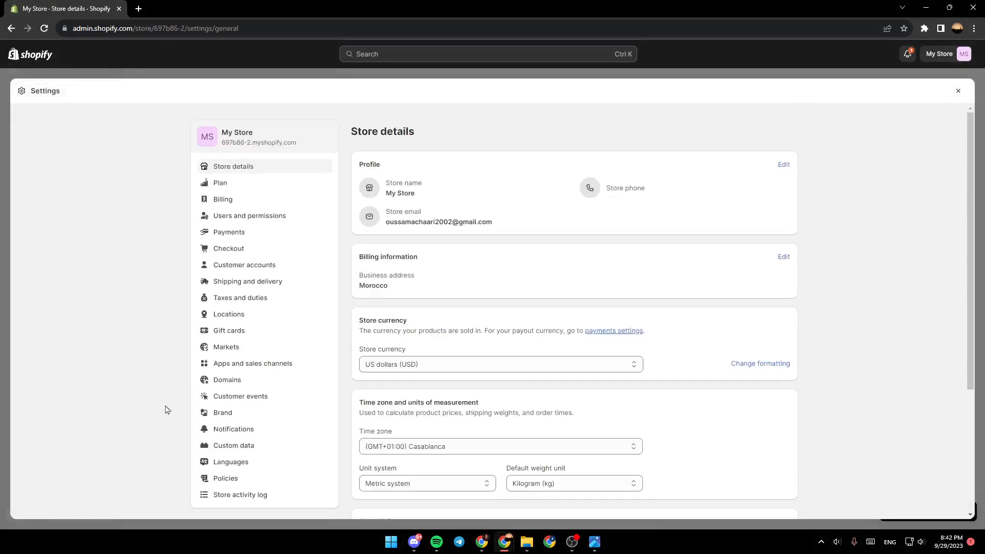
mouse_move(260, 127)
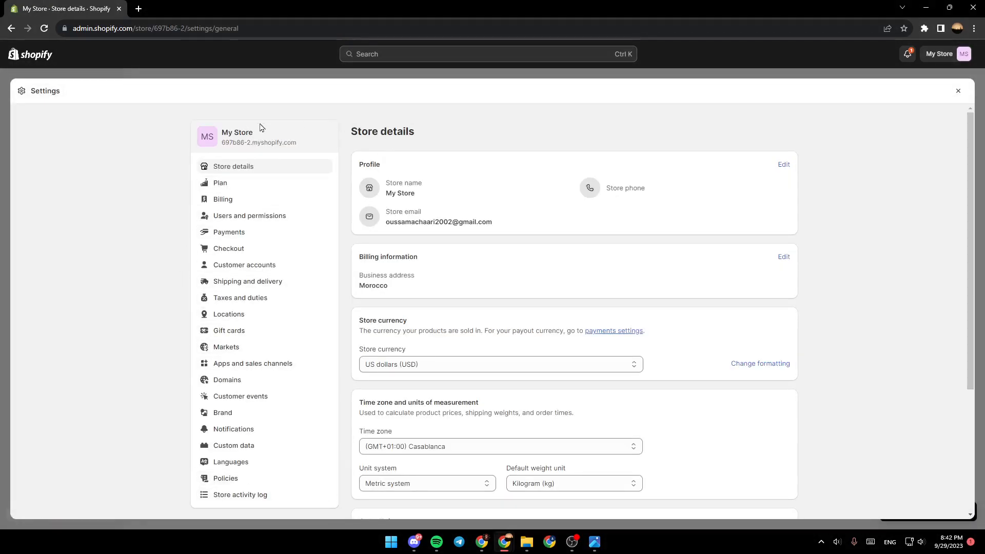
mouse_move(229, 330)
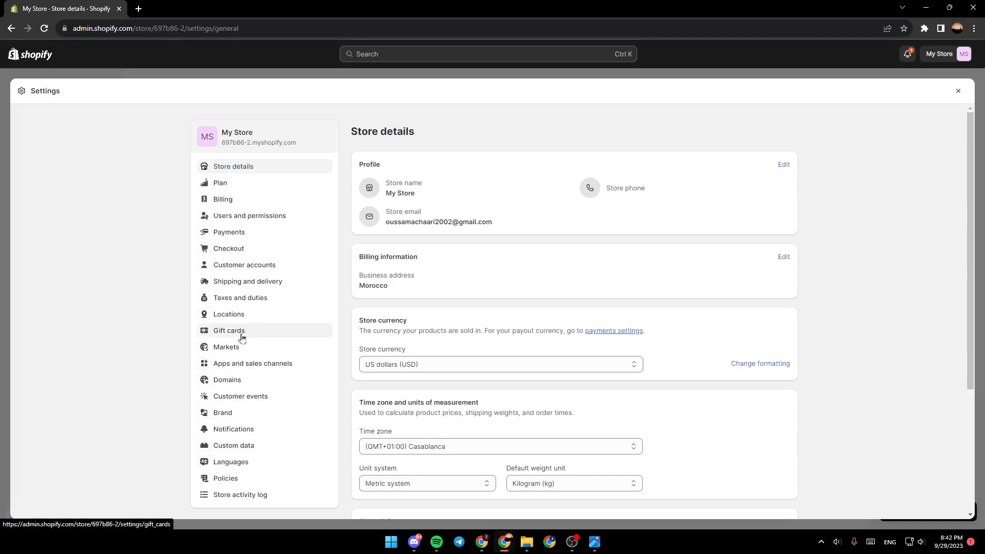
mouse_move(253, 364)
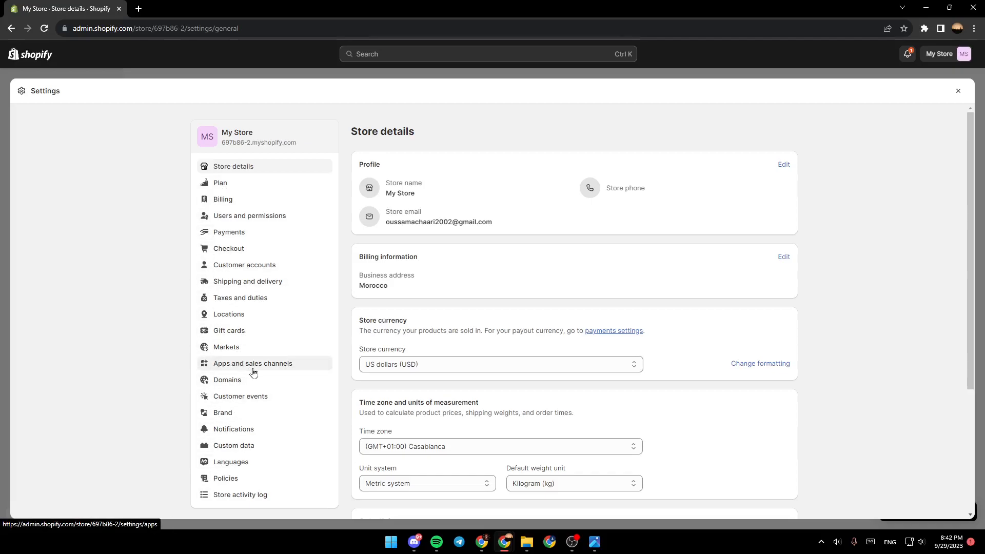
Step: Review the nine installed apps, then launch the Shopify App Store in a new tab
click(252, 363)
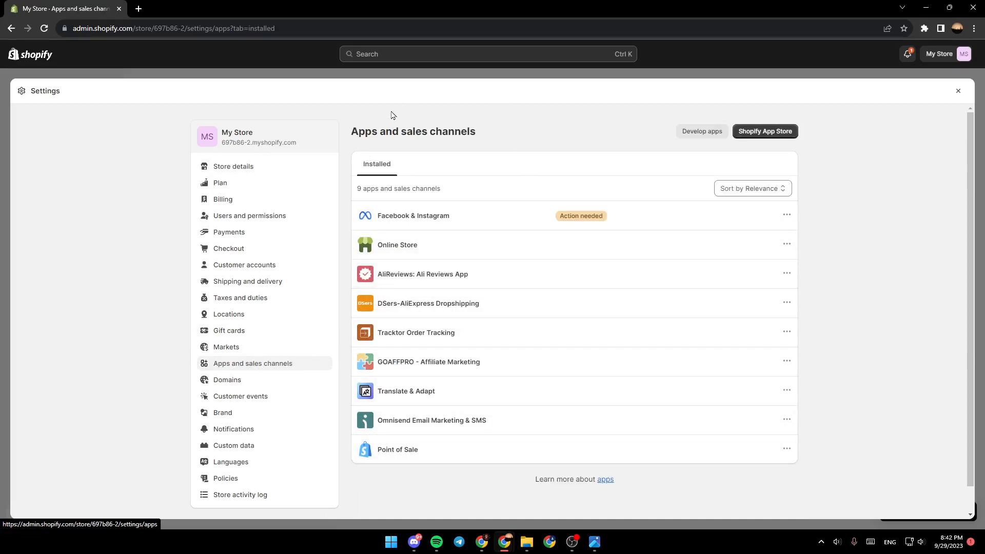
mouse_move(840, 262)
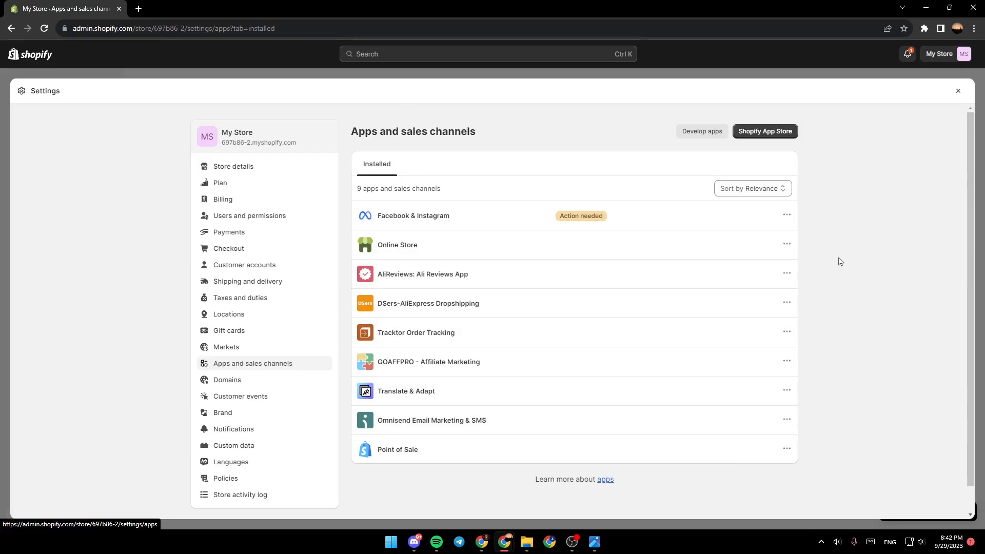
mouse_move(393, 244)
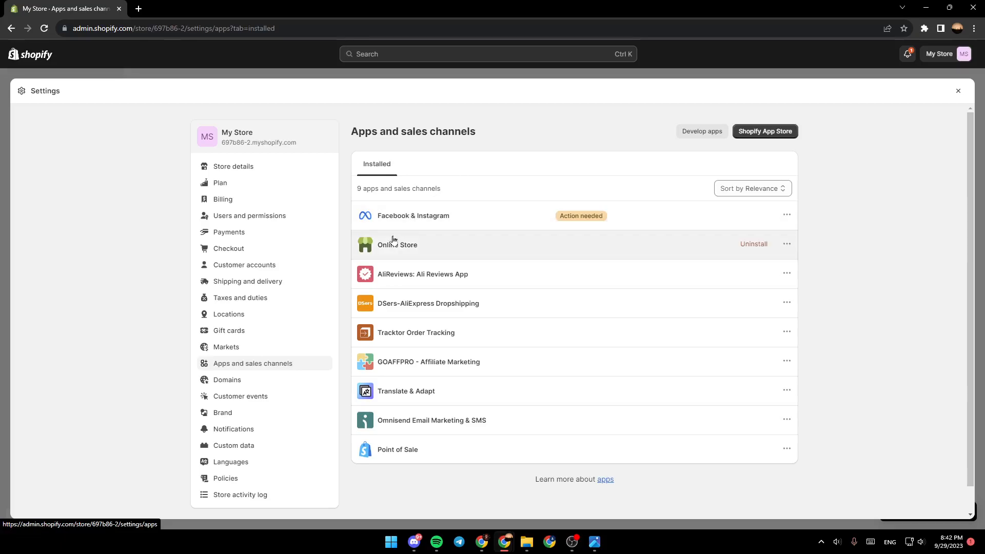
mouse_move(599, 260)
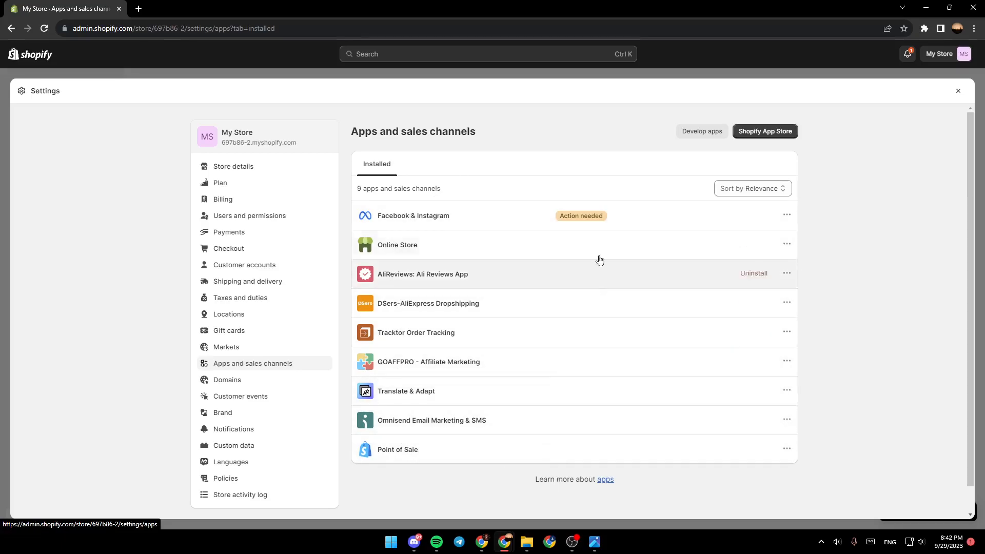
mouse_move(700, 132)
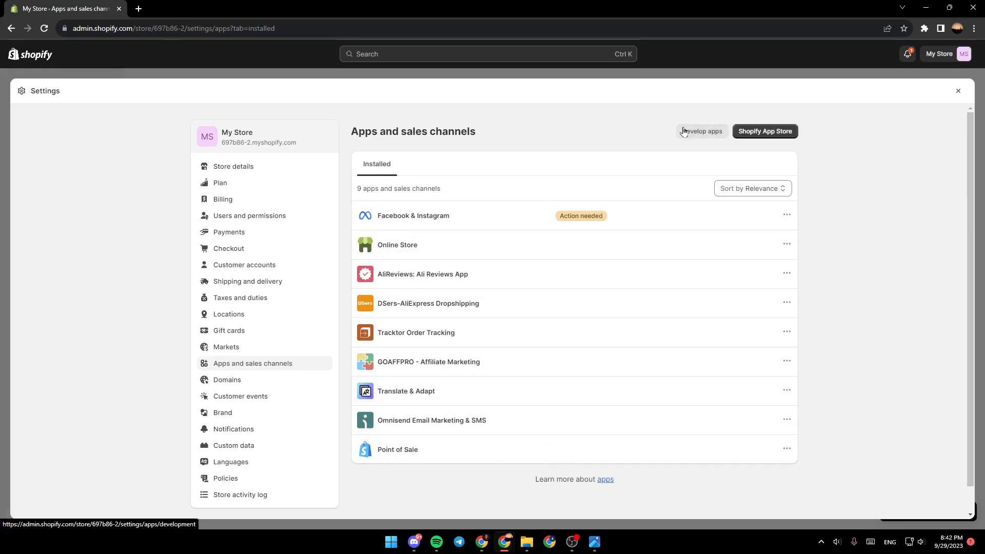
mouse_move(702, 131)
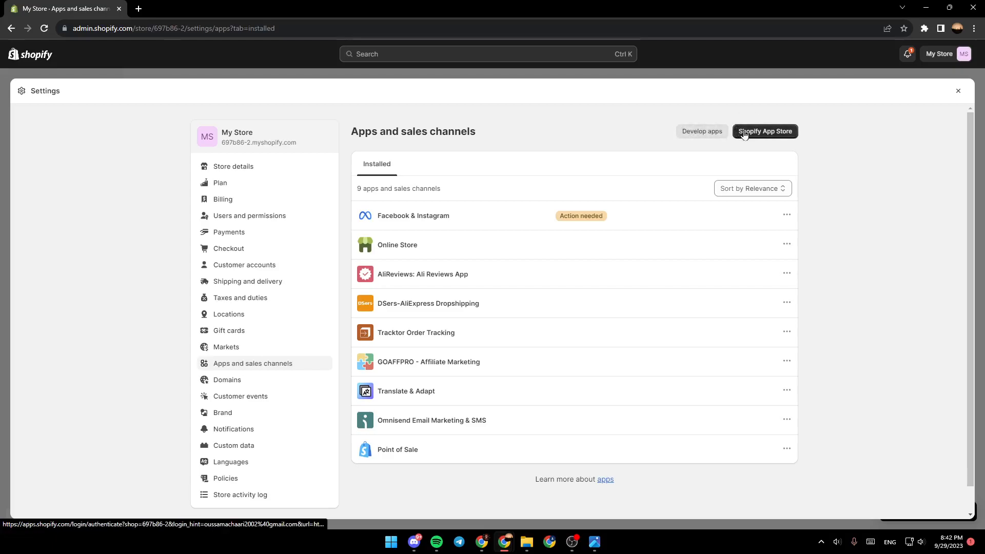
mouse_move(776, 139)
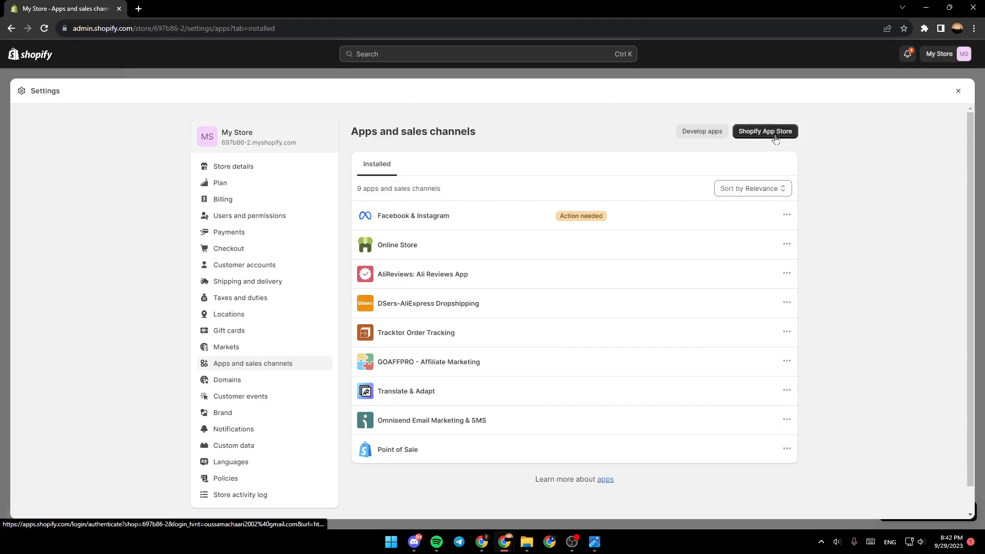
click(764, 131)
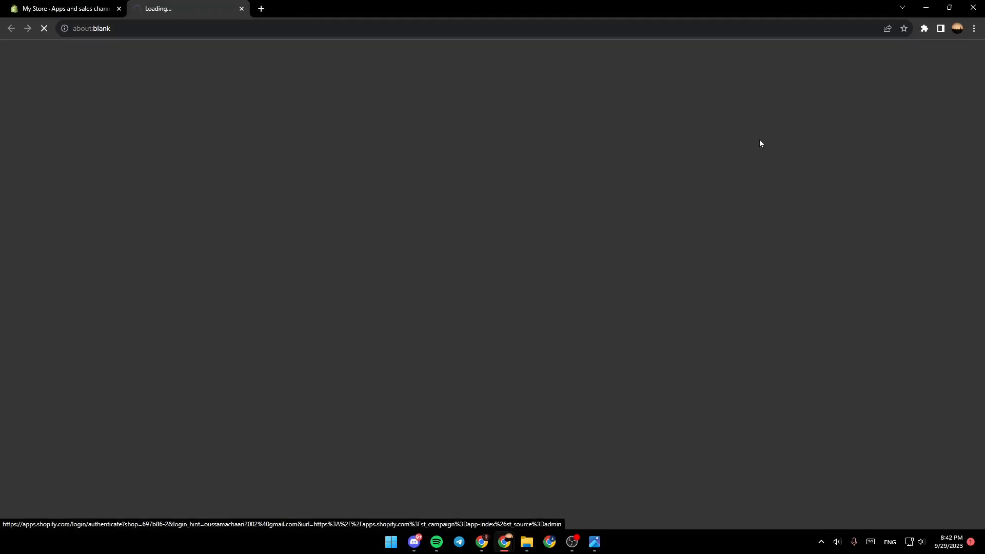
mouse_move(299, 123)
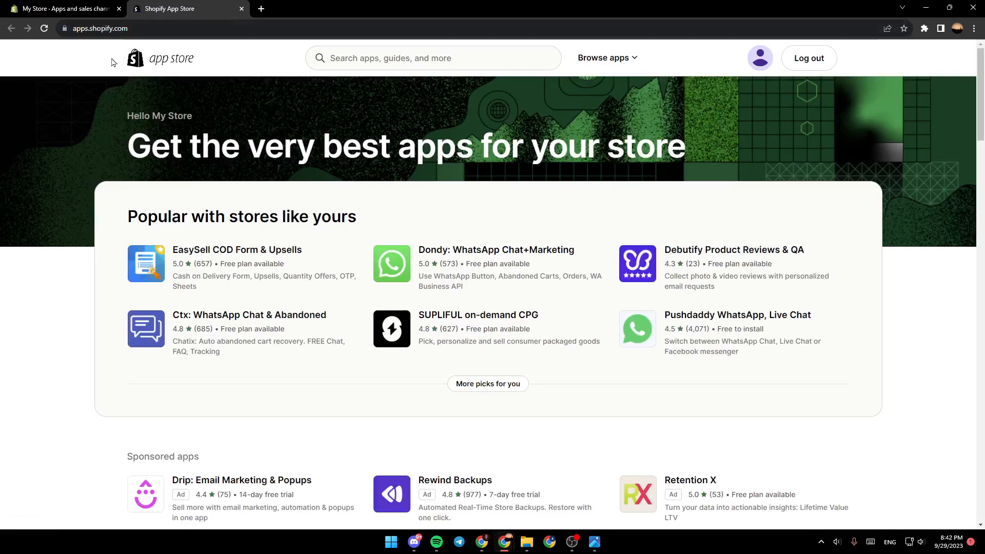
mouse_move(767, 128)
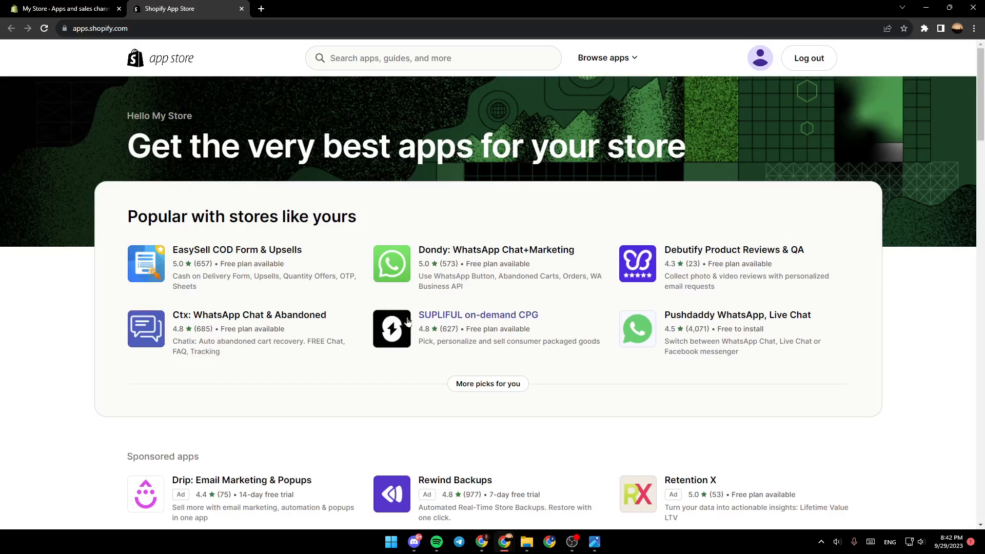
Step: Search the App Store for 'order printer'
click(434, 58)
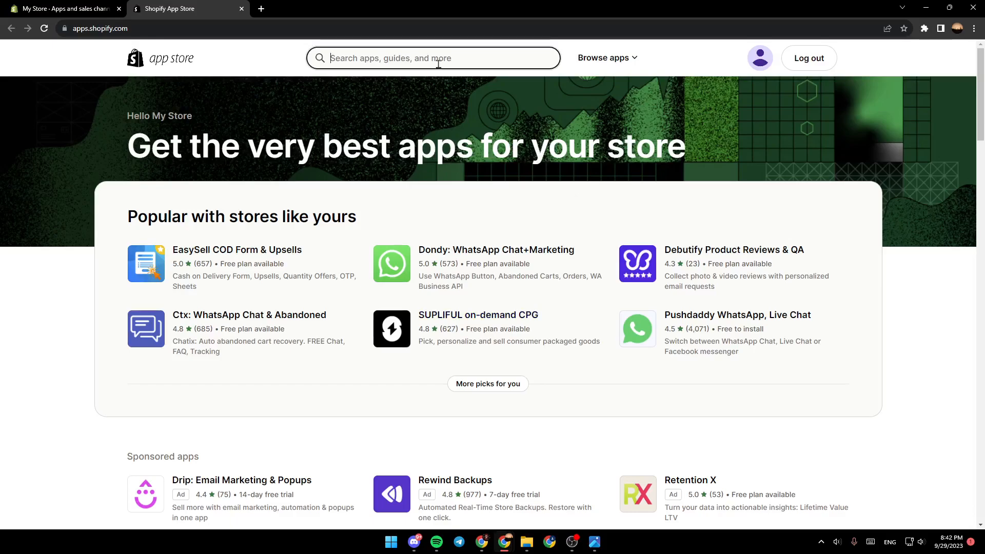
text(order)
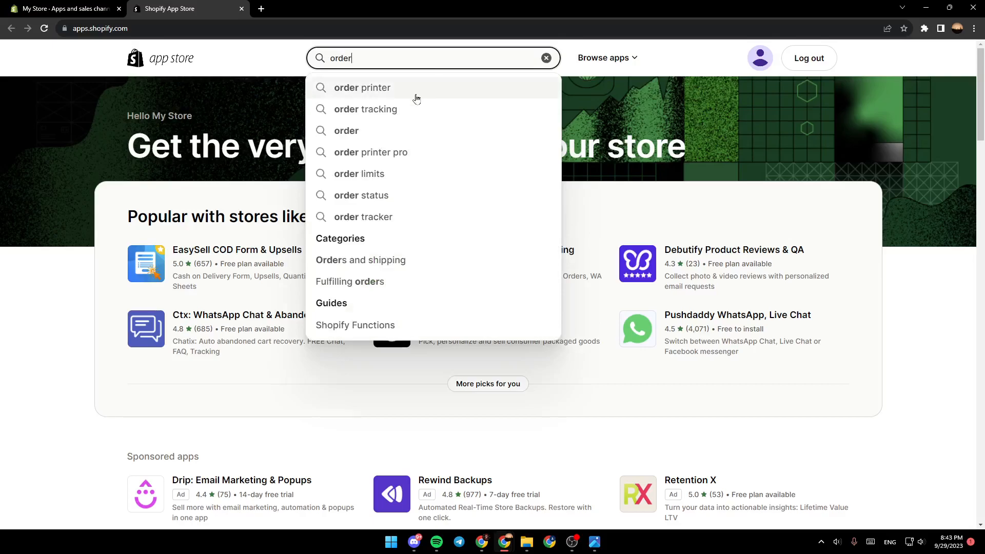
click(362, 87)
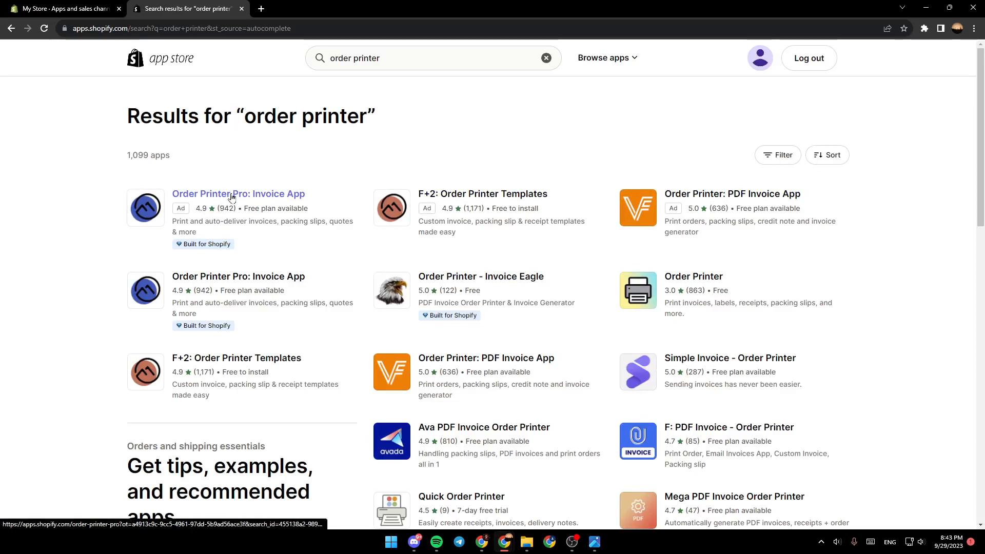
mouse_move(238, 194)
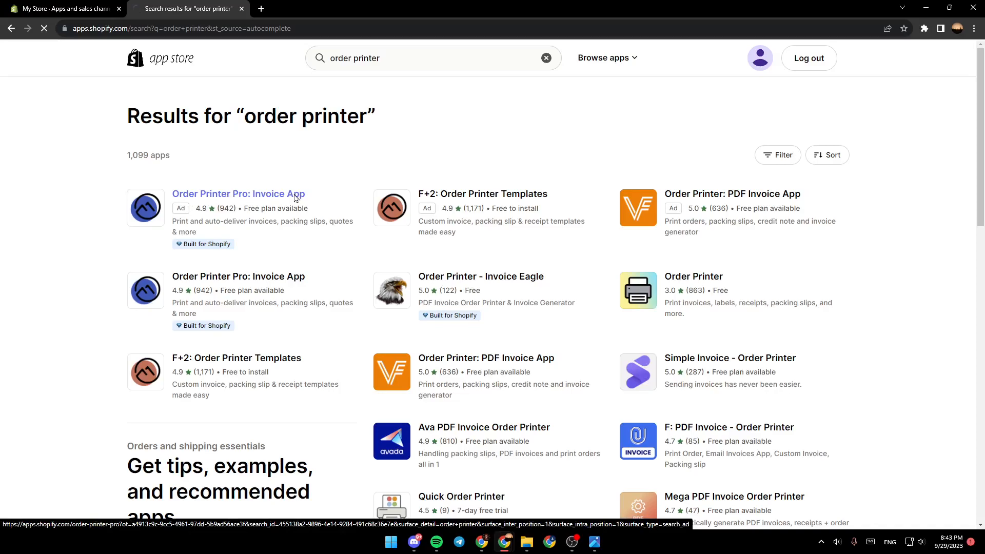
Step: Open the Order Printer Pro: Invoice App listing and start its installation
click(238, 194)
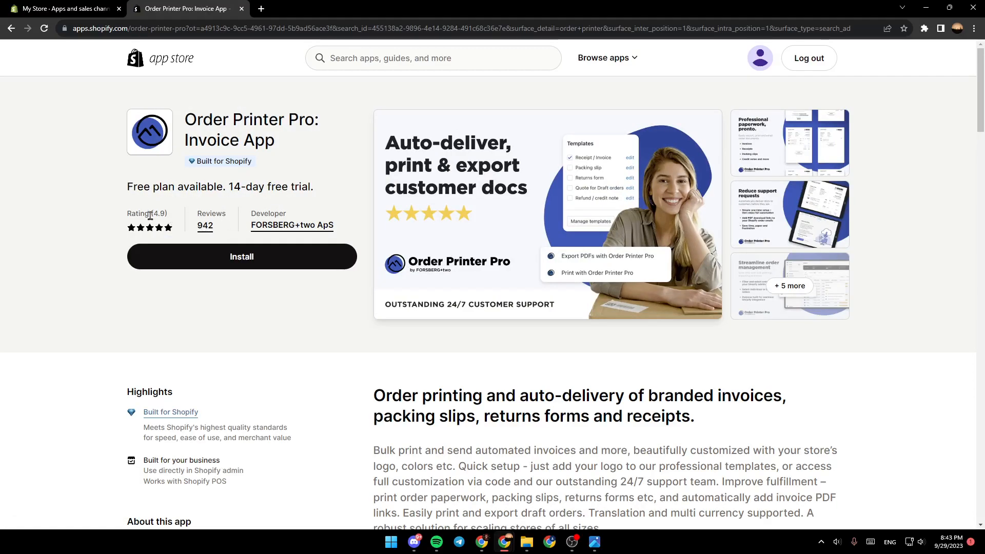
double_click(147, 212)
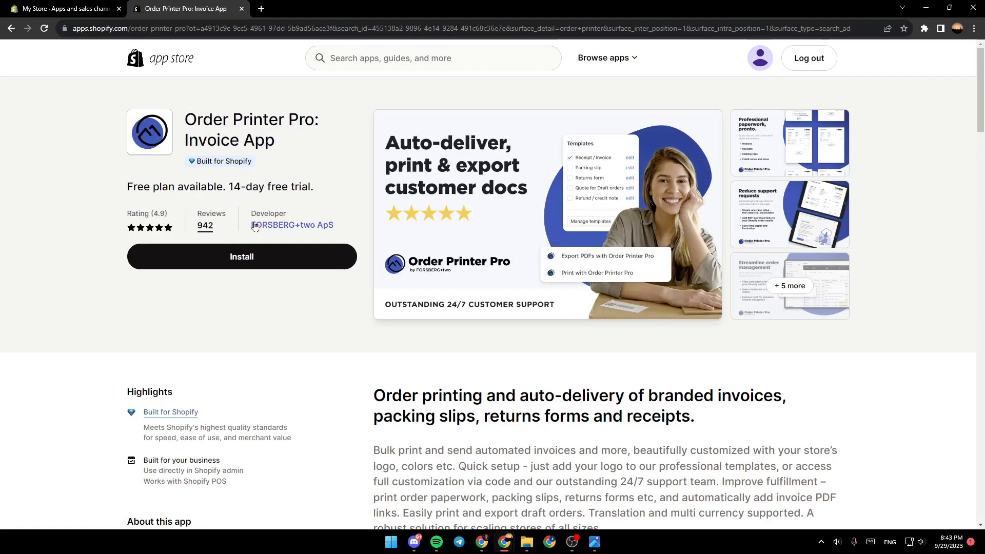
mouse_move(267, 232)
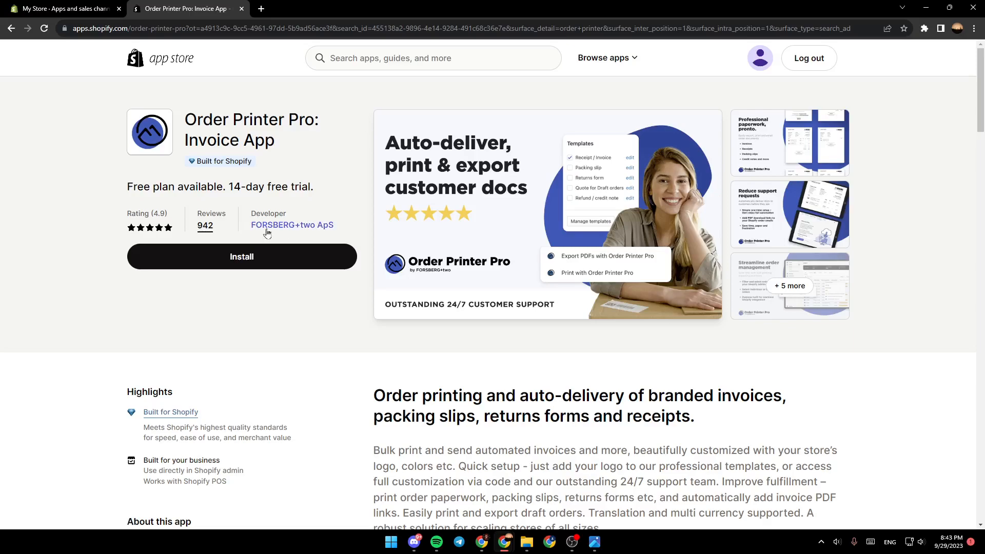
mouse_move(227, 206)
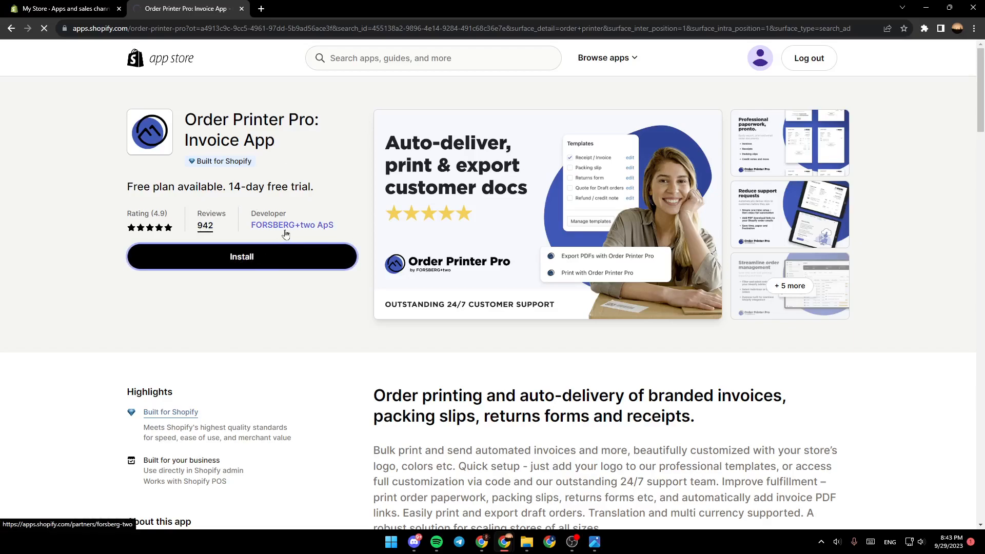
click(241, 257)
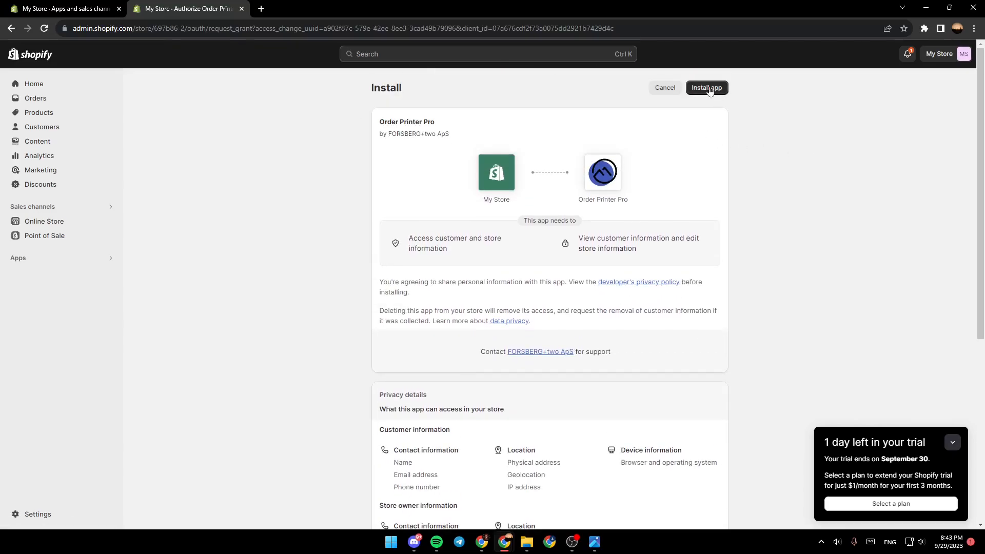
Step: Approve the Order Printer Pro installation on the authorization page
click(706, 87)
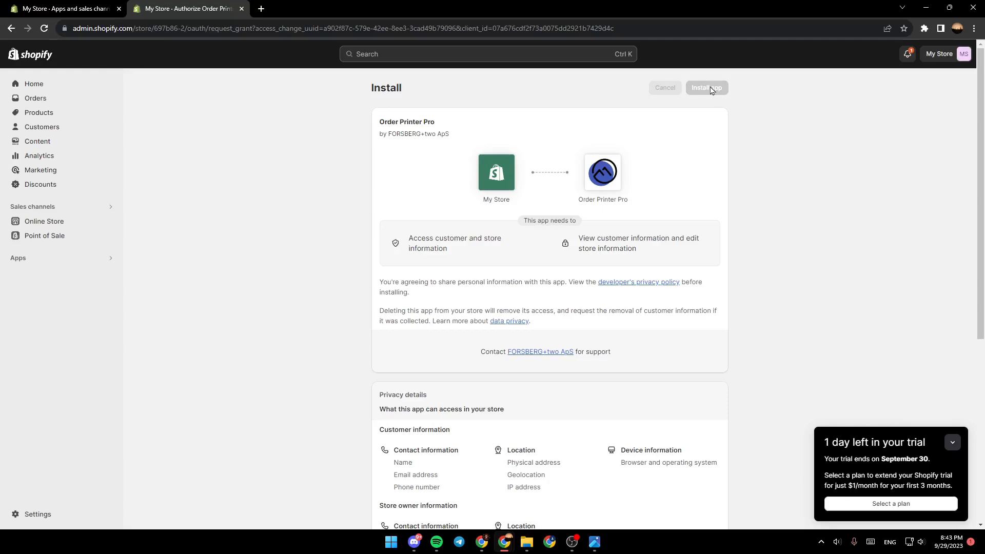
click(707, 87)
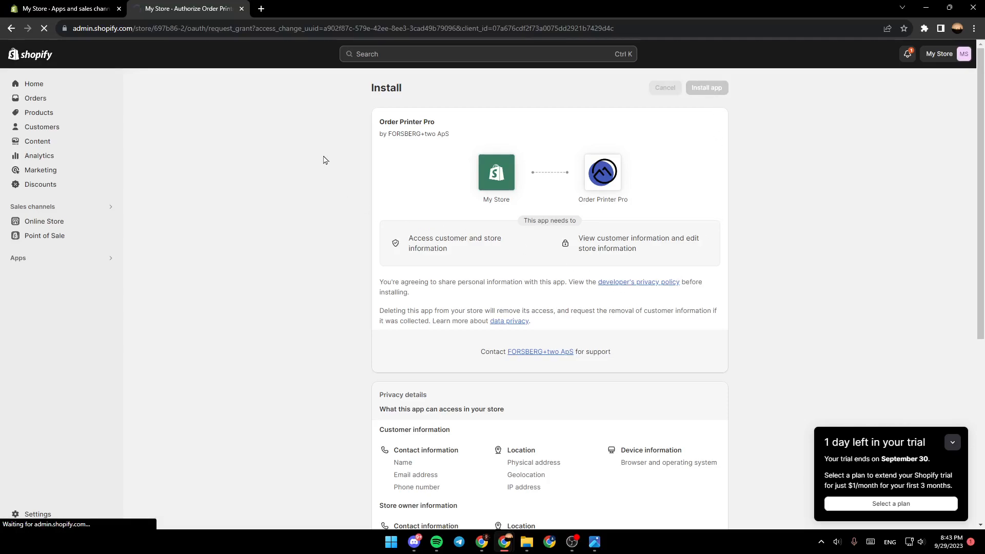
click(706, 88)
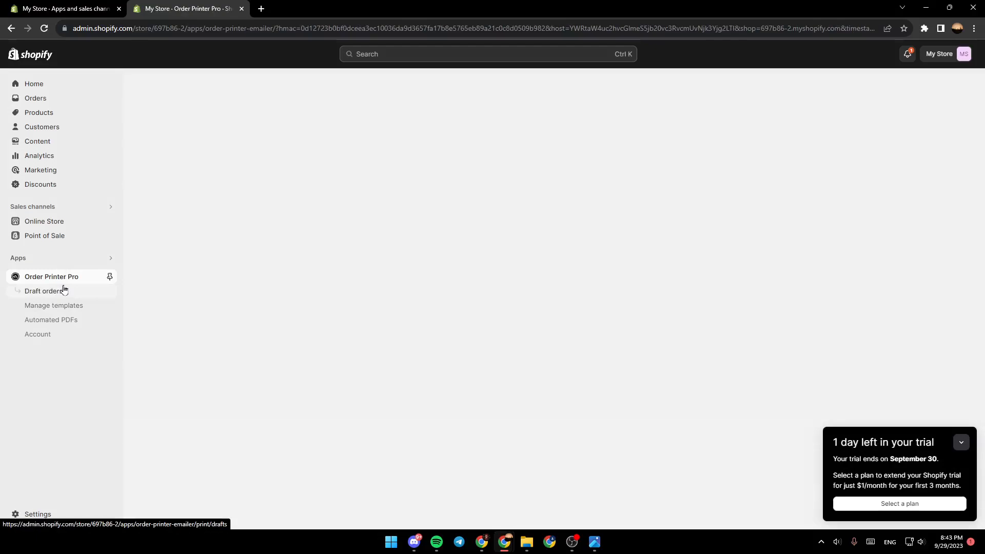
Step: Open Order Printer Pro, step through the welcome slides, and start the free trial
click(50, 277)
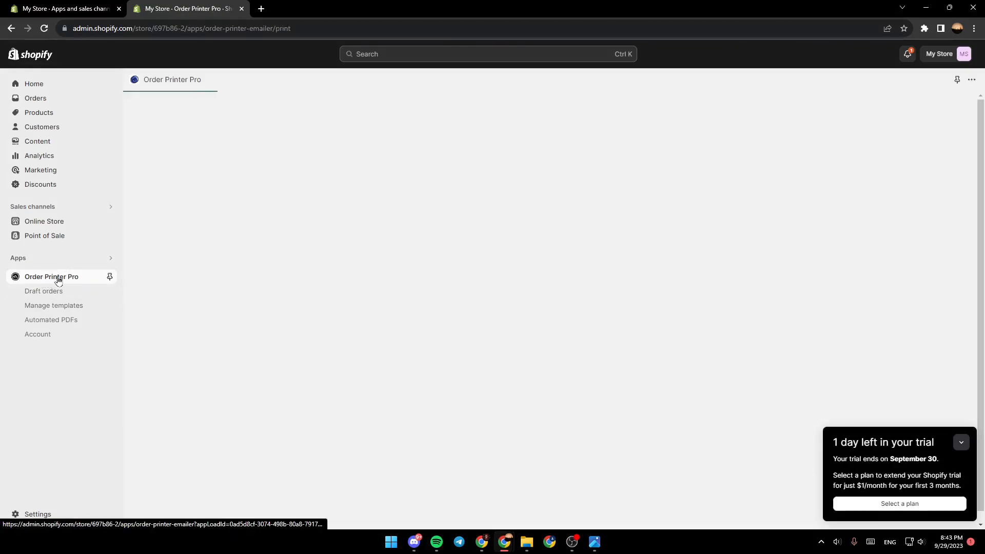
click(51, 276)
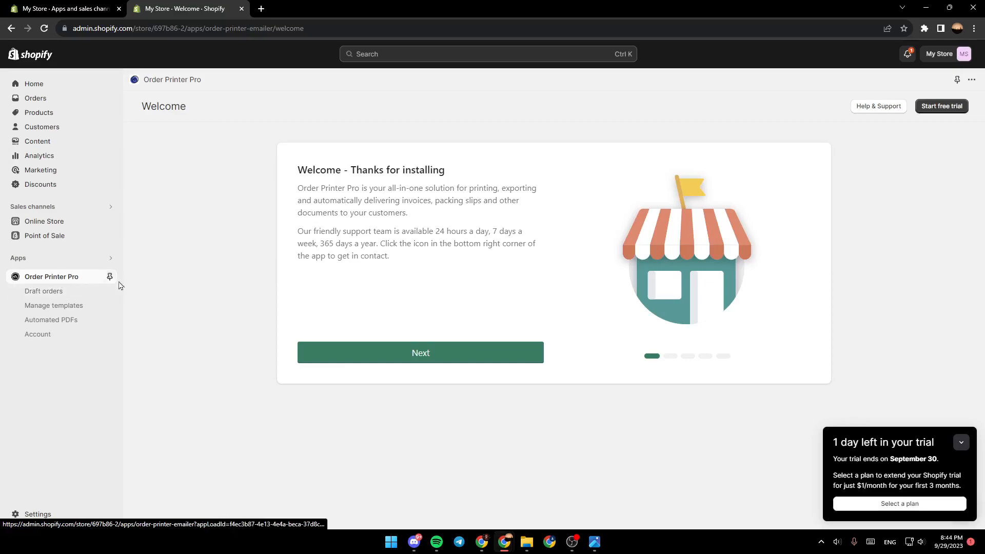
click(421, 353)
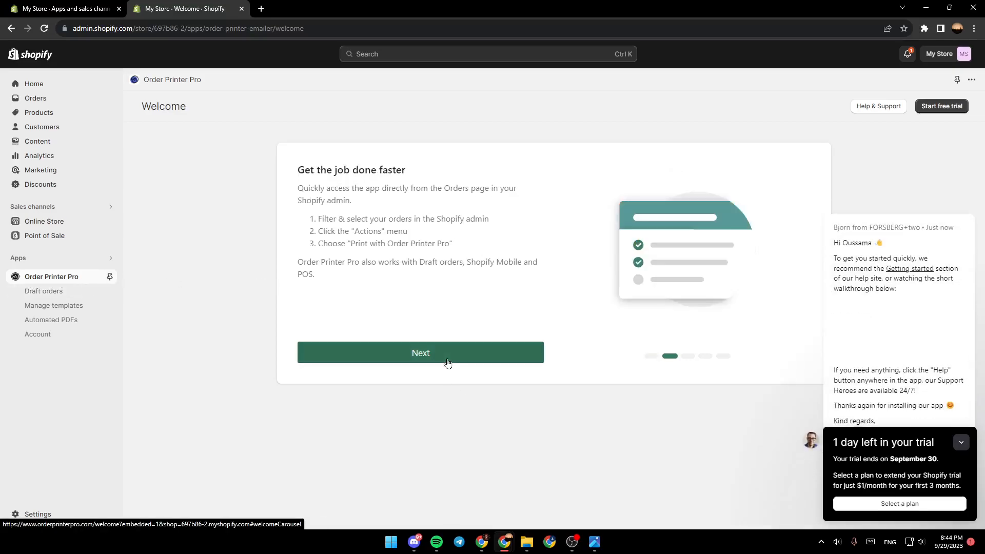
click(420, 353)
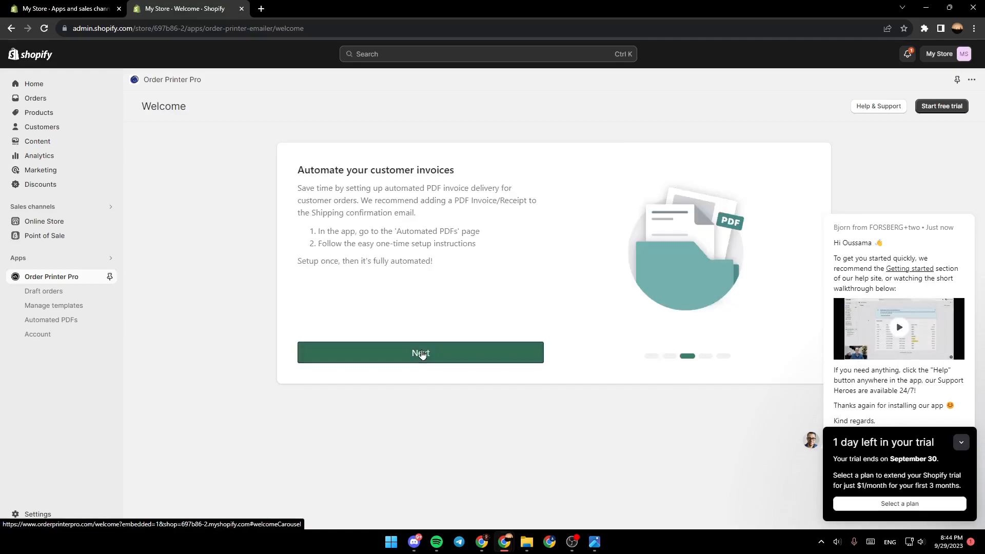
click(420, 352)
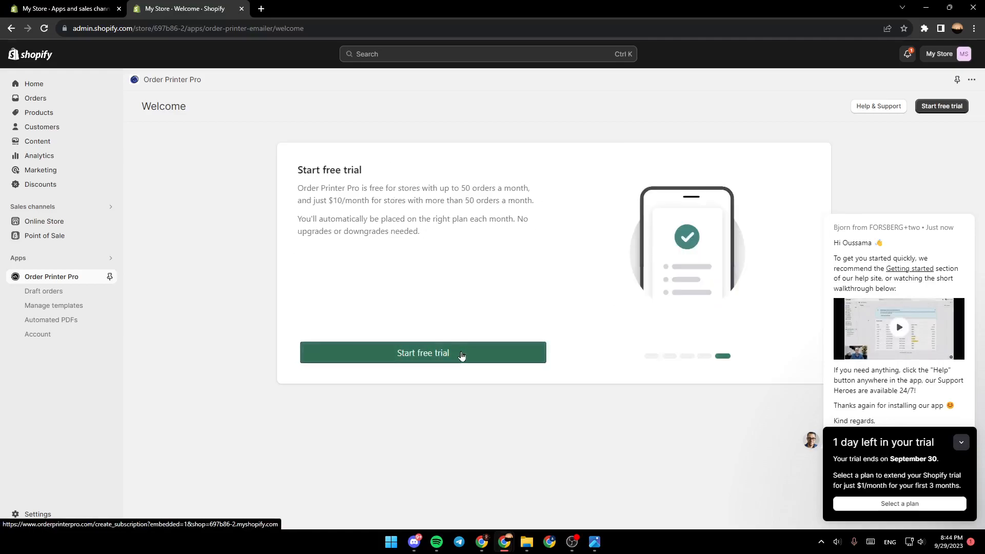
click(422, 353)
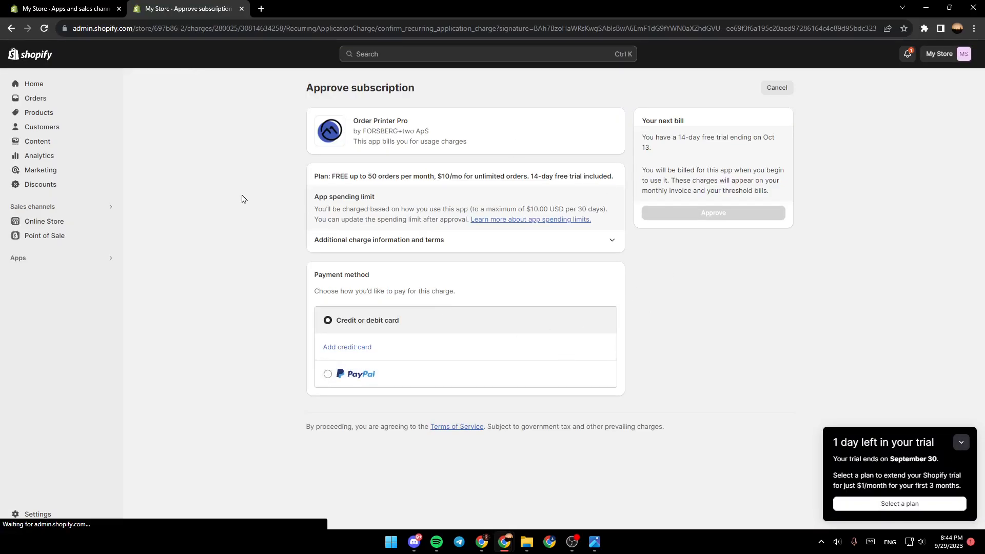
mouse_move(203, 130)
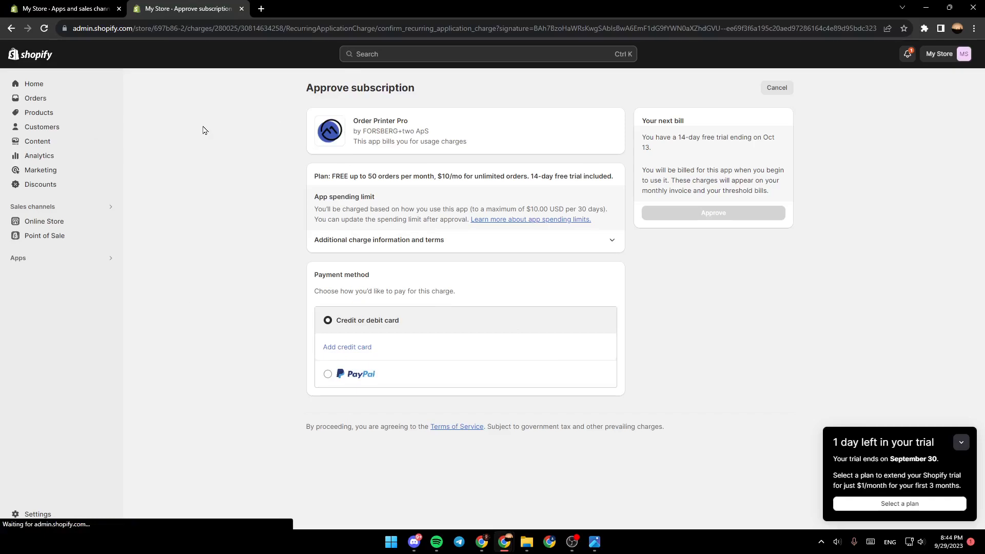